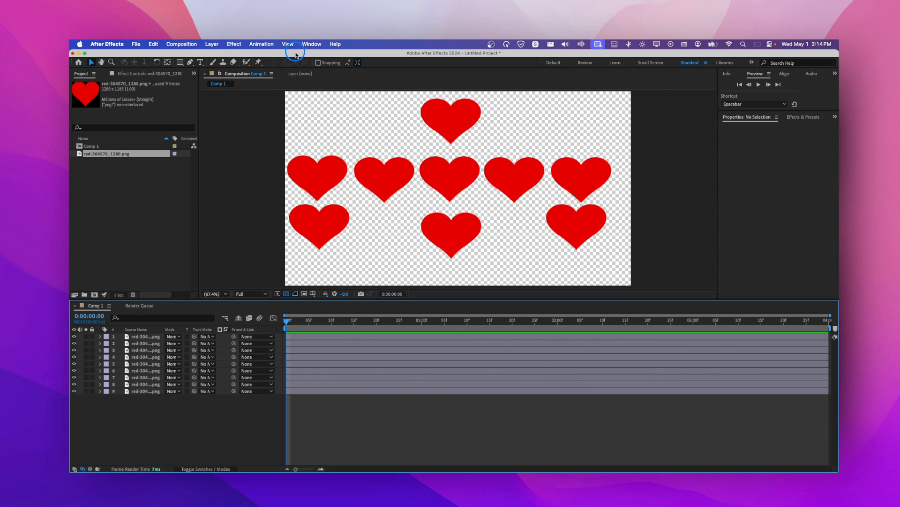
mouse_move(167, 417)
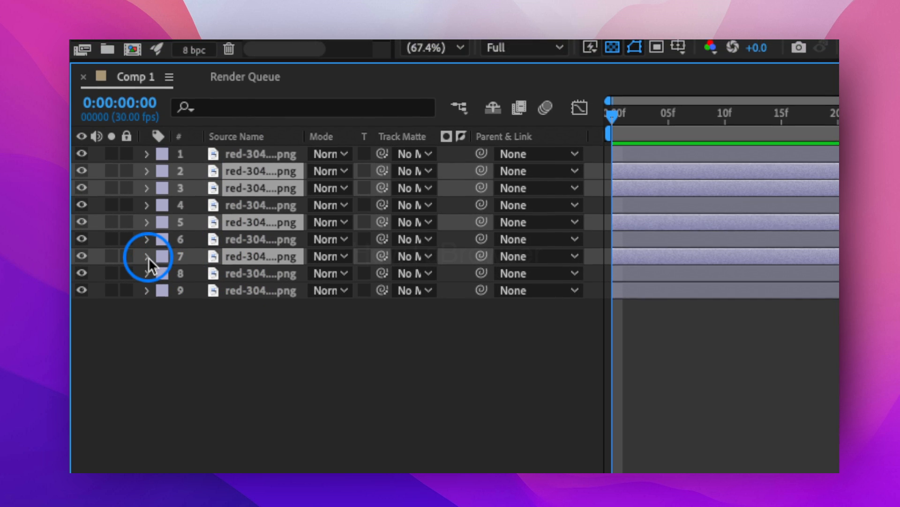
Step: Briefly reveal and hide the layer properties, then label heart layers 2, 3, 5 and 7 Red
left_click(147, 255)
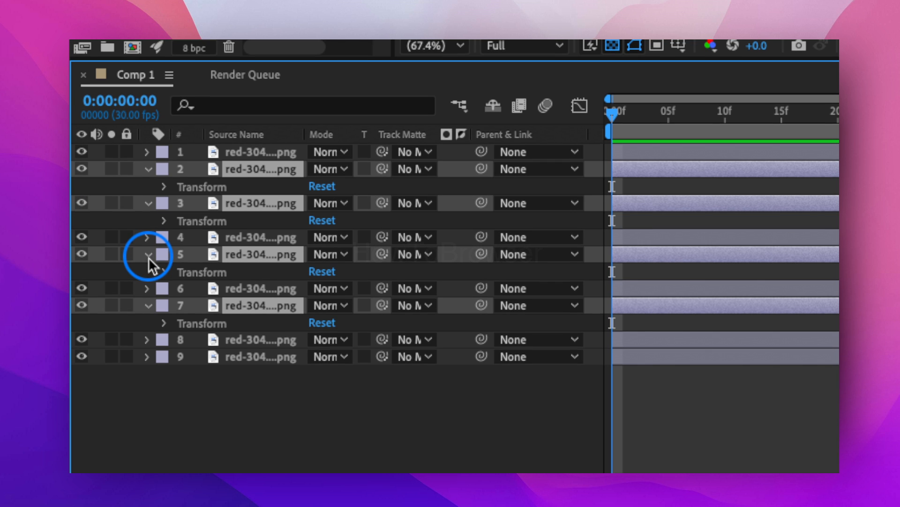
left_click(164, 254)
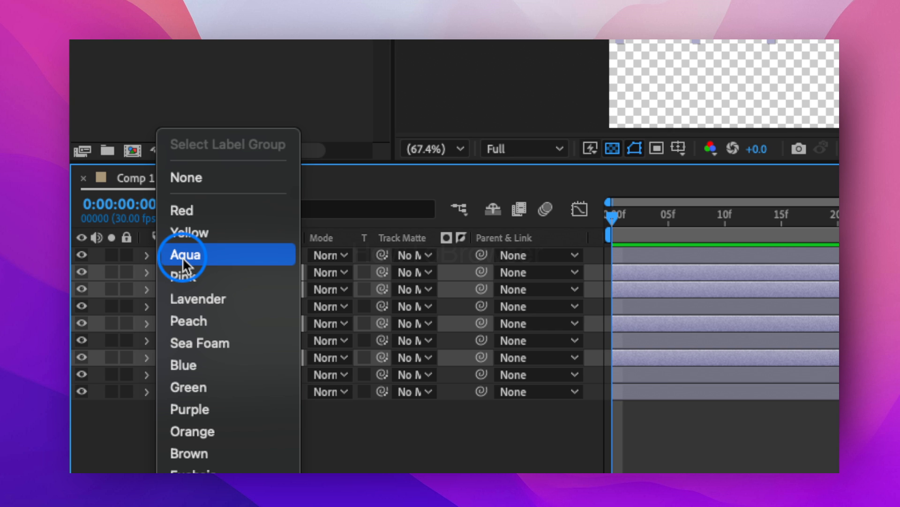
left_click(184, 254)
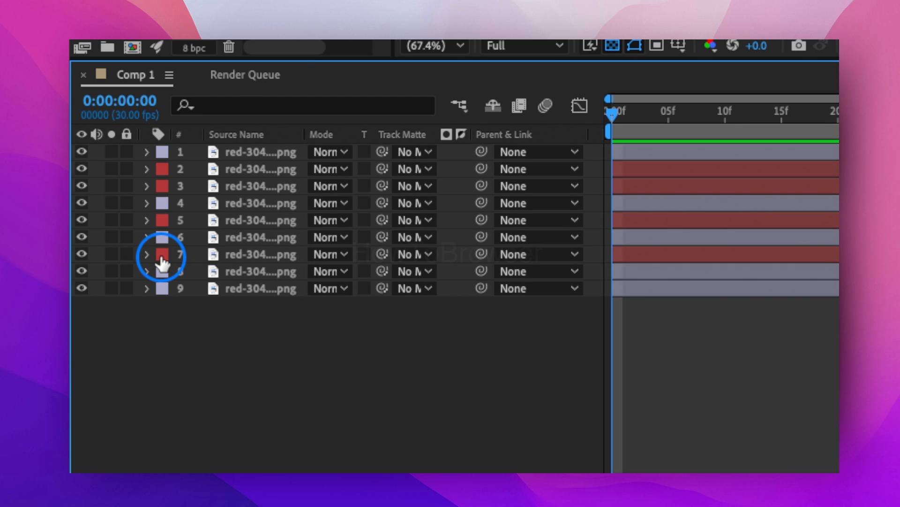
right_click(163, 254)
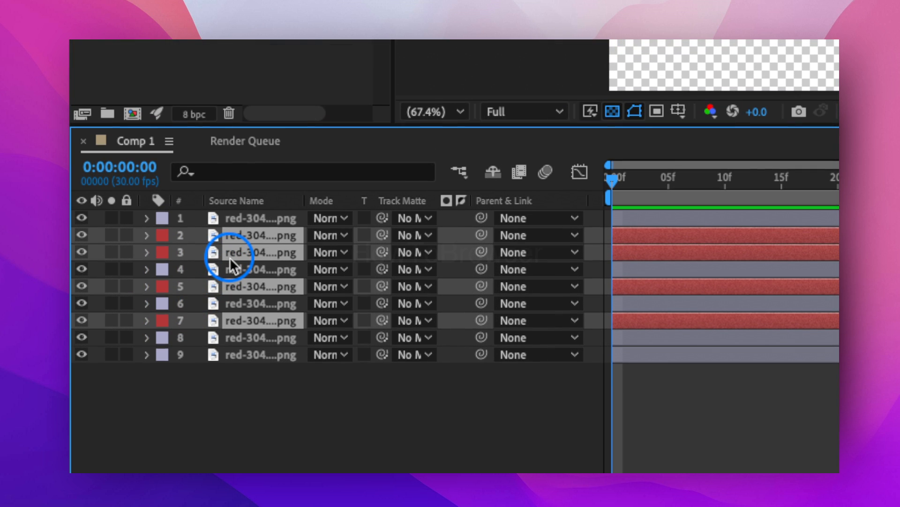
right_click(235, 252)
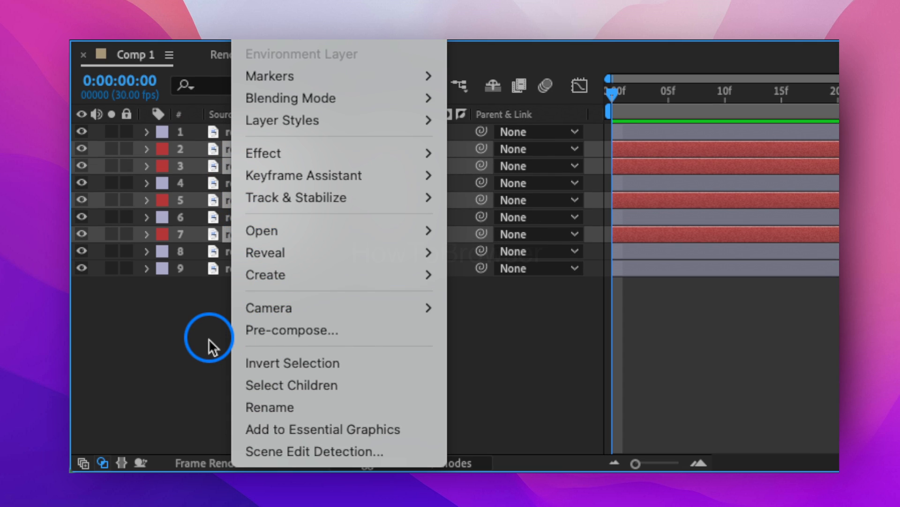
left_click(213, 336)
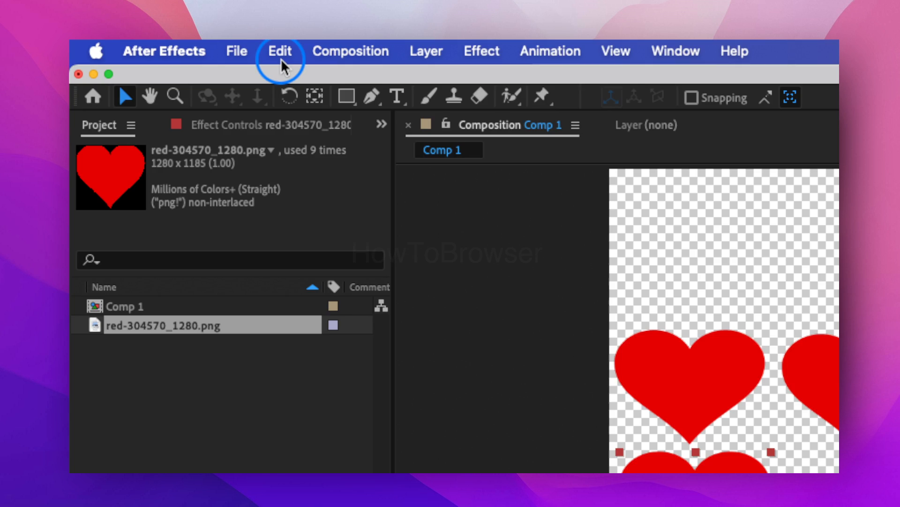
Step: Open the Pre-compose dialog for the red-labelled hearts, proposing 'Pre-comp 1'
left_click(279, 51)
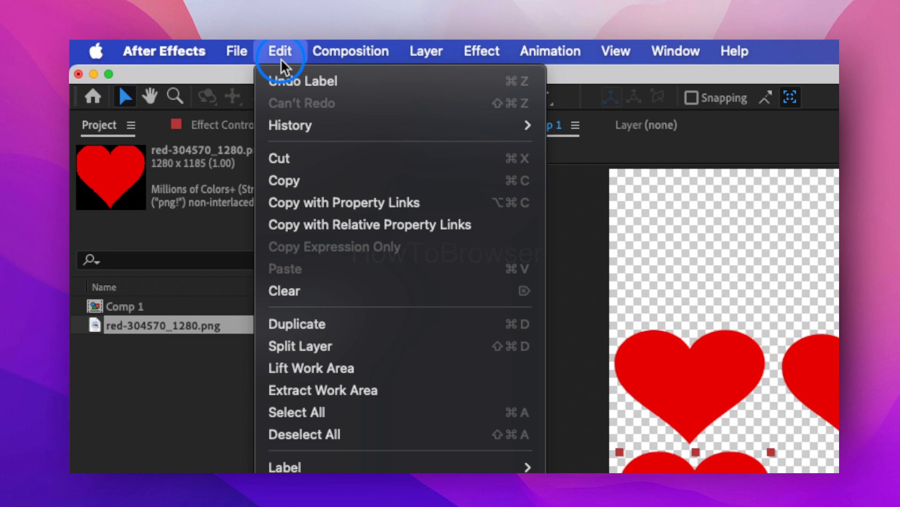
left_click(426, 51)
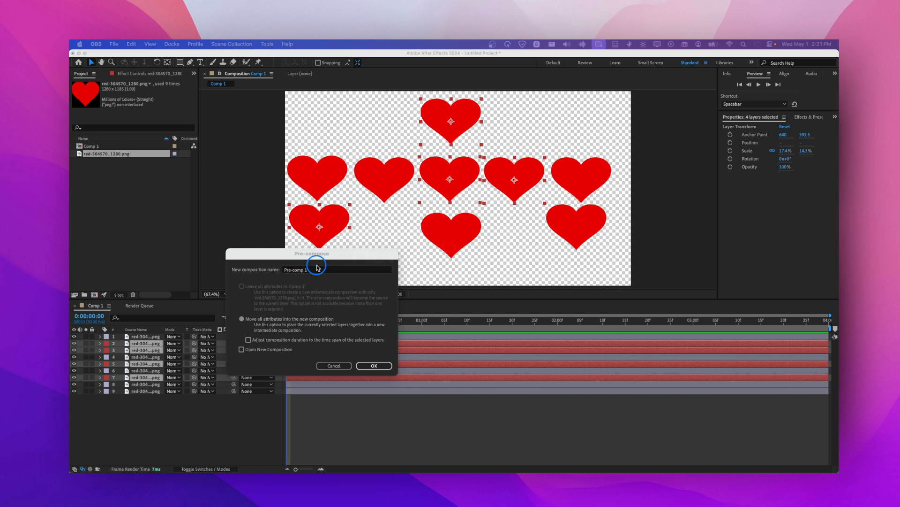
Step: Keep 'Move all attributes into the new composition' and confirm creating Pre-comp 1
left_click(295, 269)
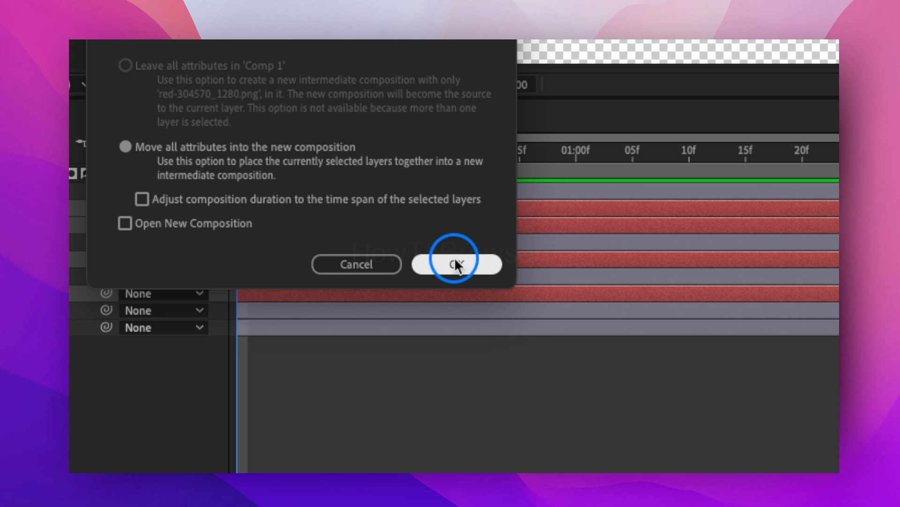
left_click(455, 264)
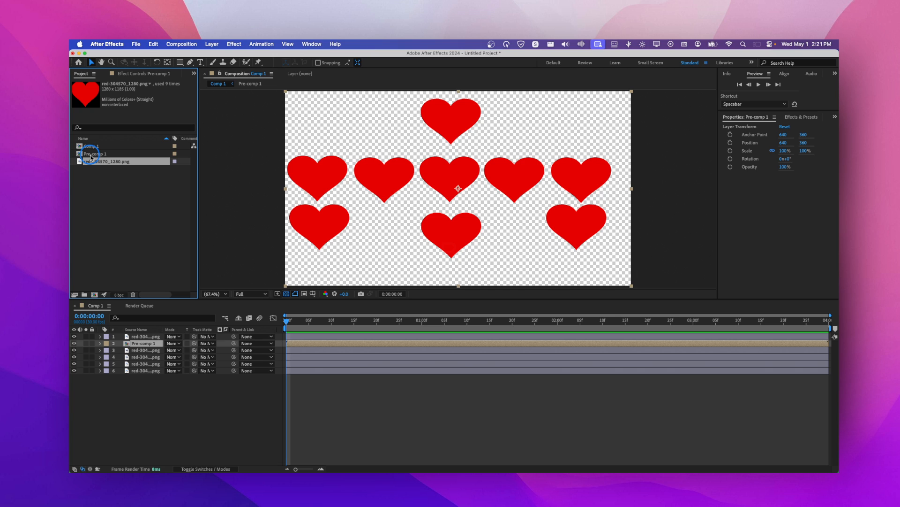
Step: Open Pre-comp 1 from the Project panel to view its four red heart layers
left_click(93, 153)
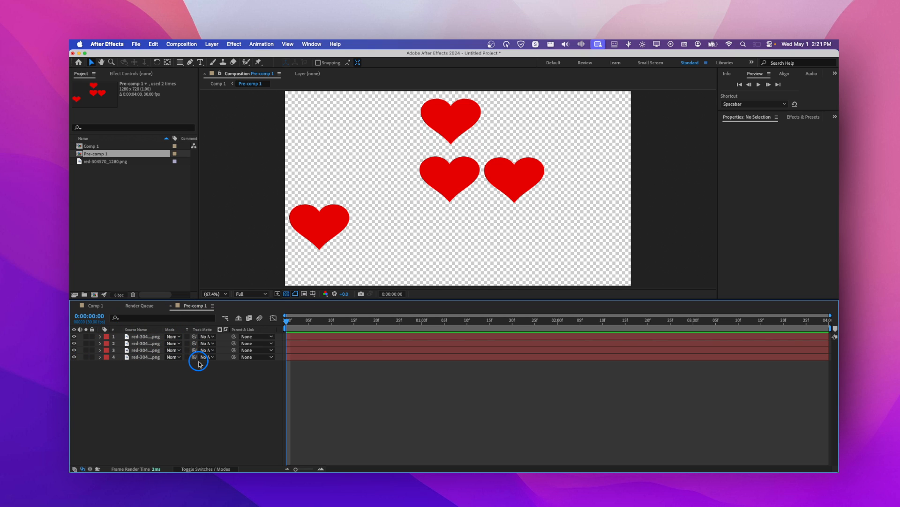
mouse_move(154, 386)
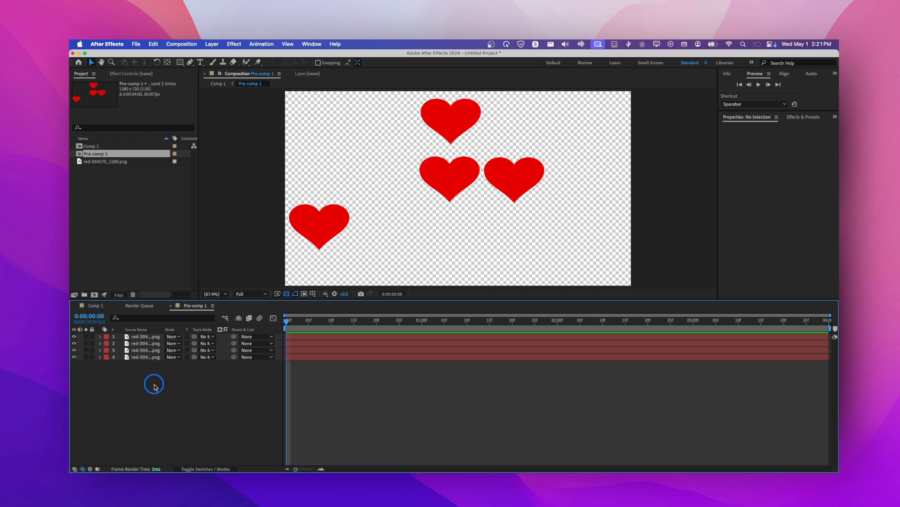